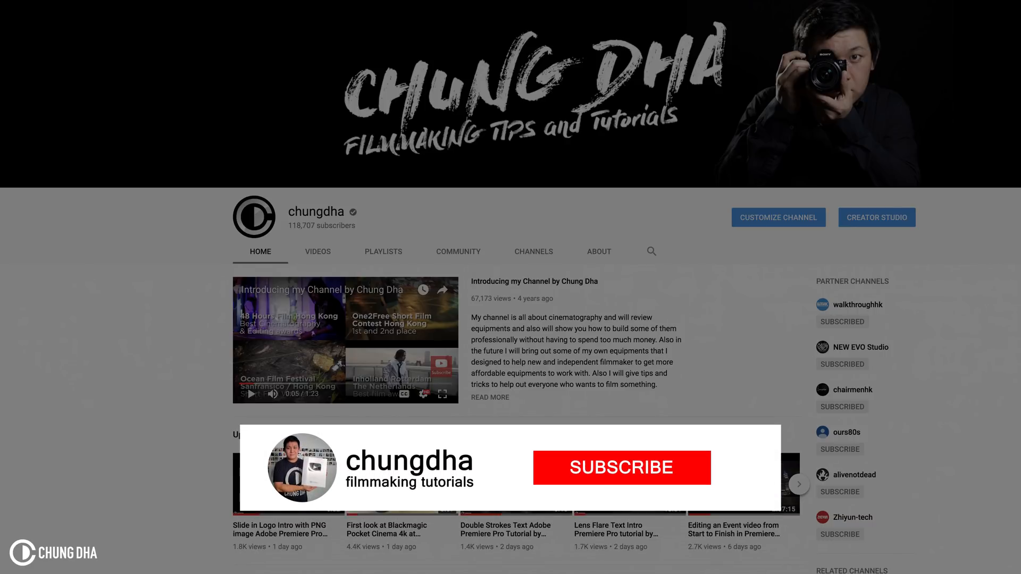
- Play and pause the finished subscribe-bar animation preview
left_click(621, 466)
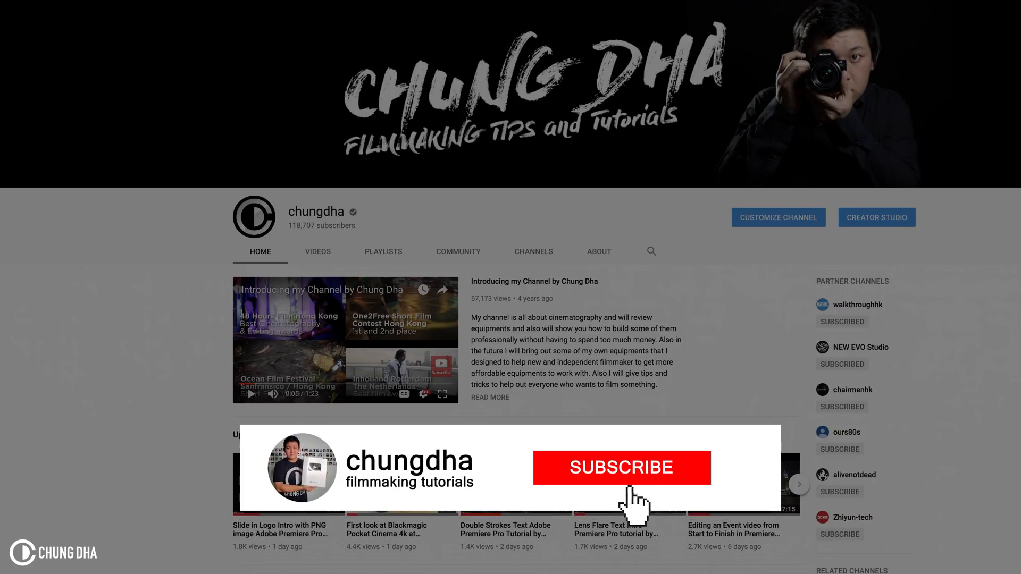
left_click(620, 467)
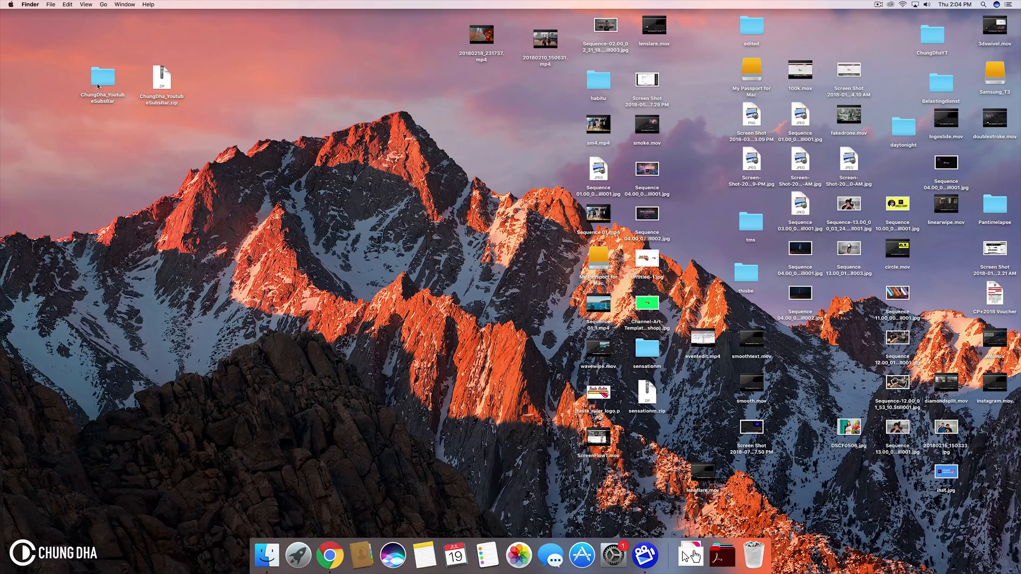
- Open the ChungDha_YoutubeSubsBar folder and select Youtubesubs.prproj
double_click(102, 77)
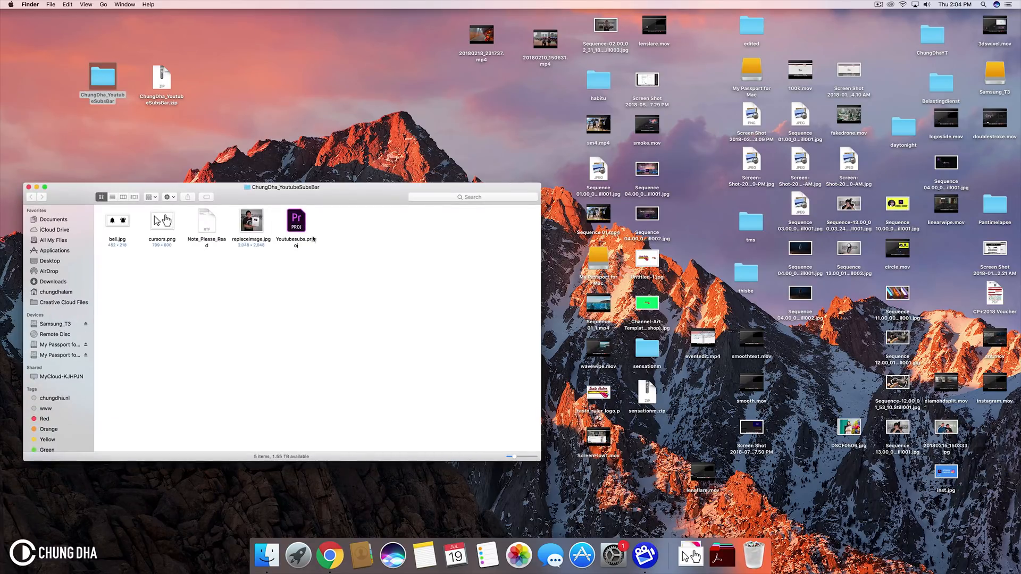
mouse_move(219, 248)
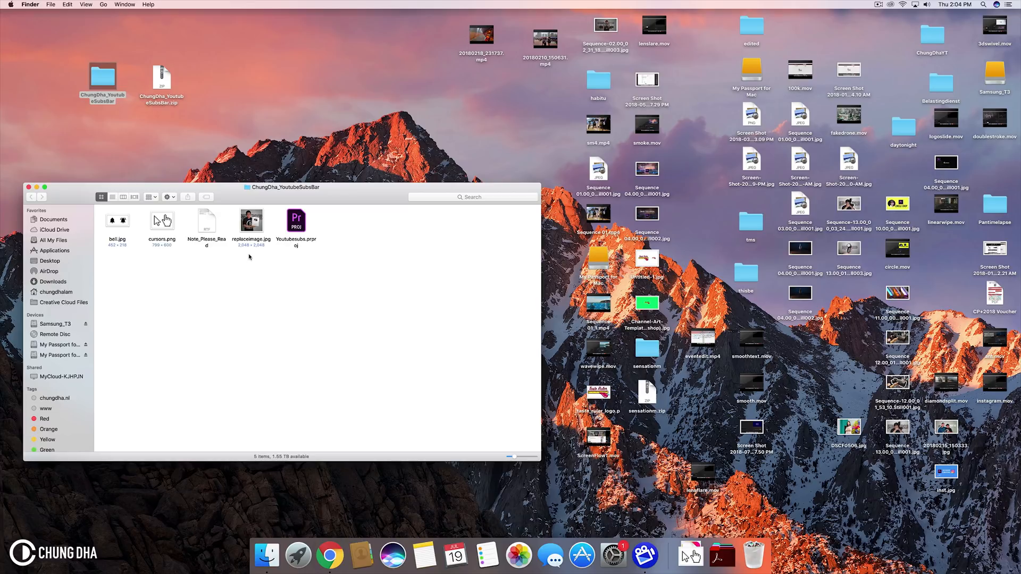
mouse_move(249, 253)
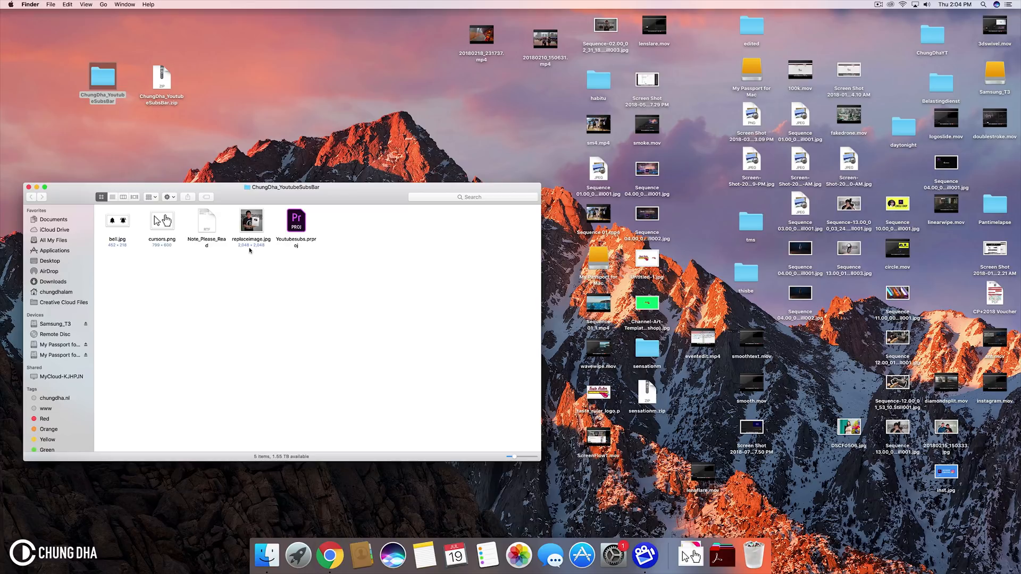
mouse_move(240, 253)
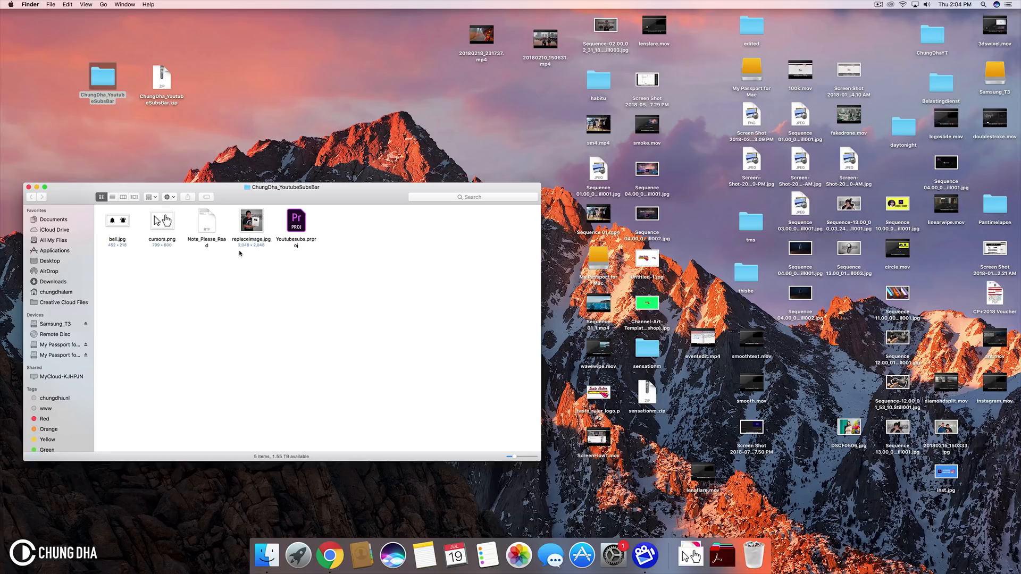
mouse_move(257, 247)
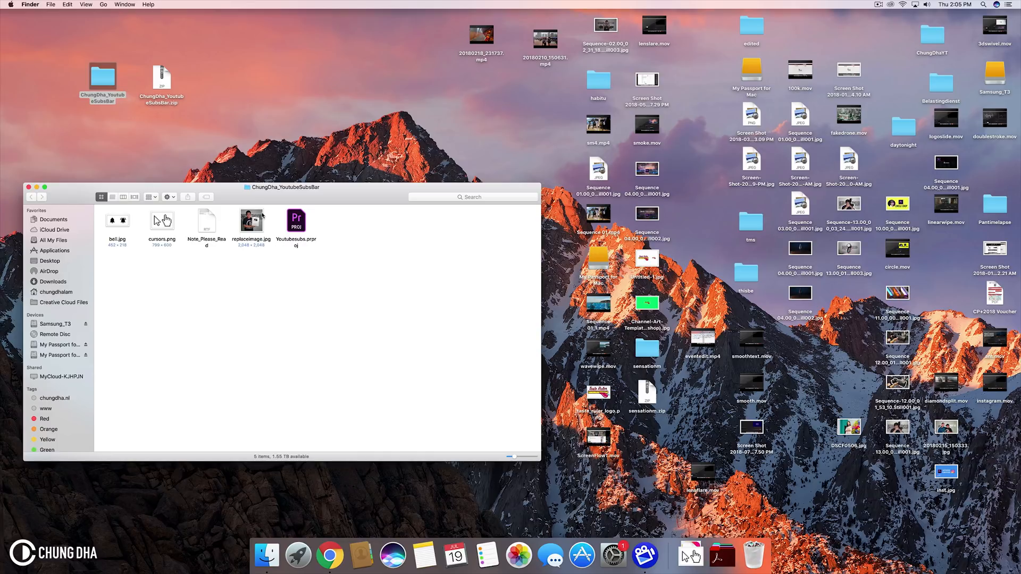
mouse_move(238, 246)
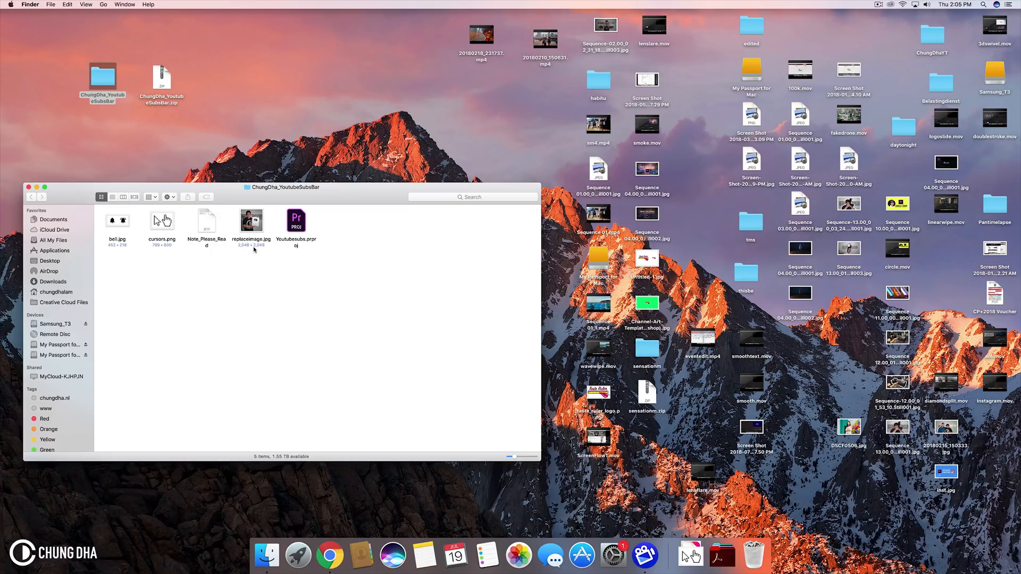
mouse_move(312, 225)
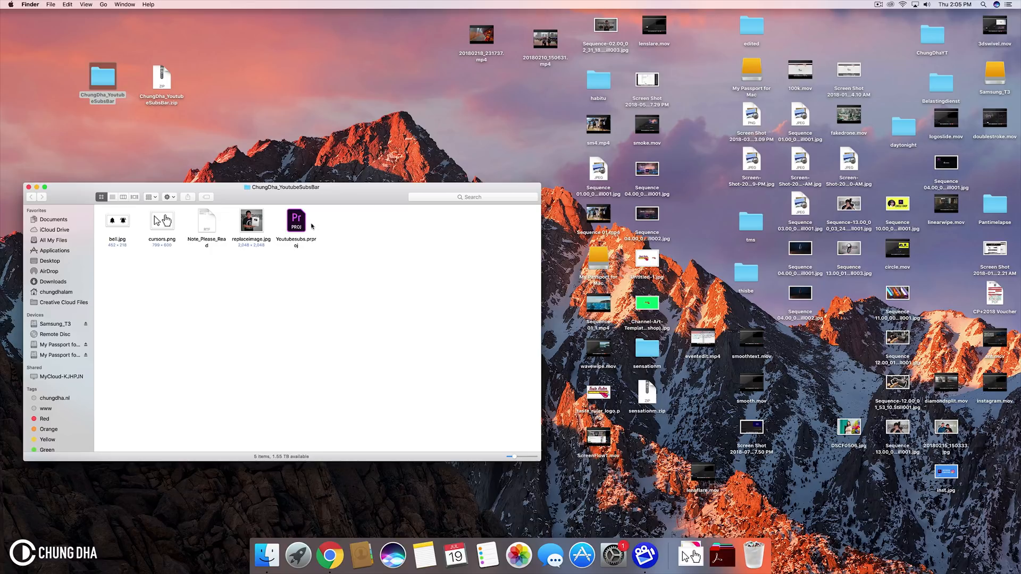
left_click(296, 219)
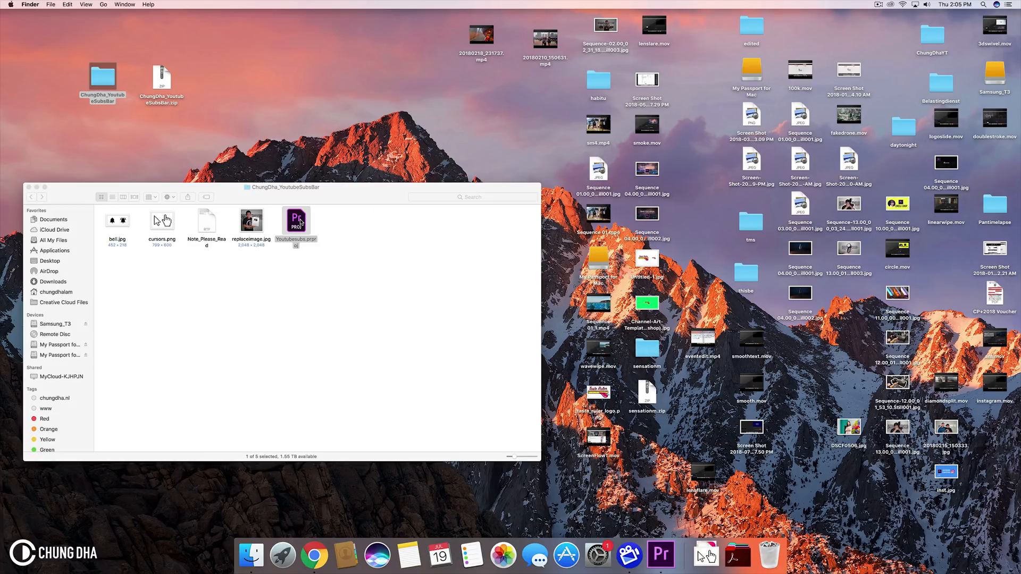
- Launch Youtubesubs.prproj and scrub Main_sequence to preview the subscribe bar
double_click(295, 220)
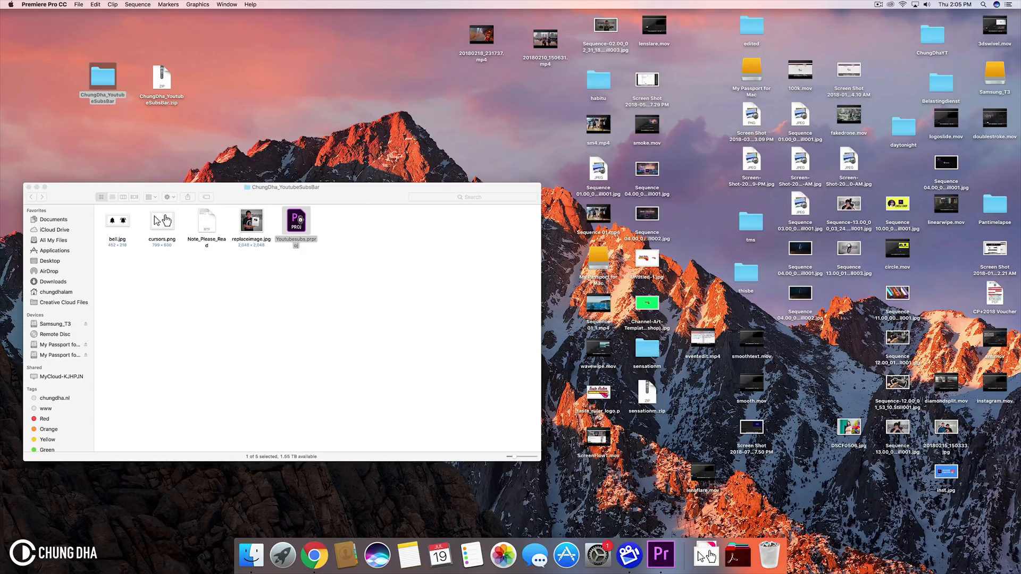
double_click(296, 221)
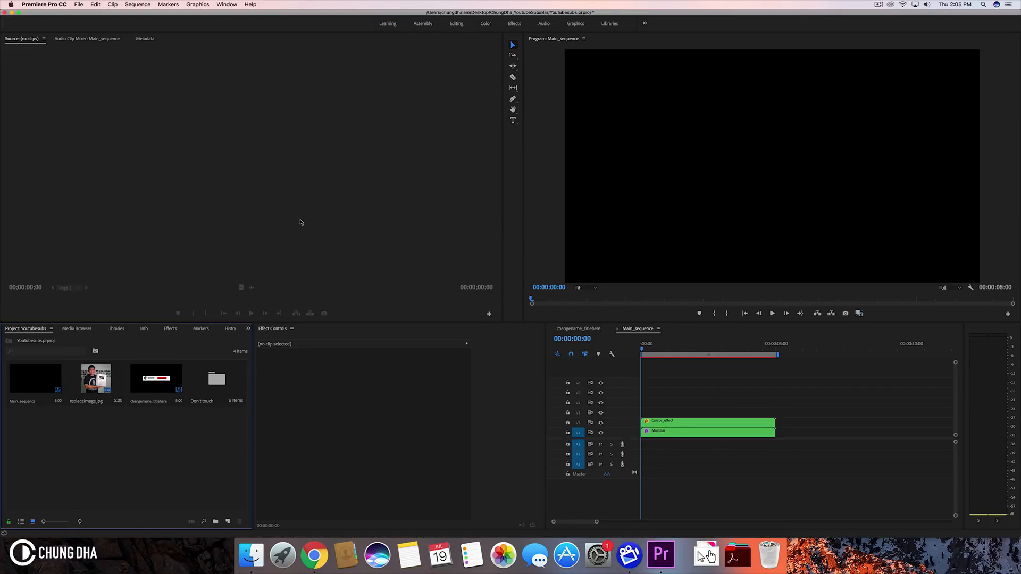
left_click(661, 343)
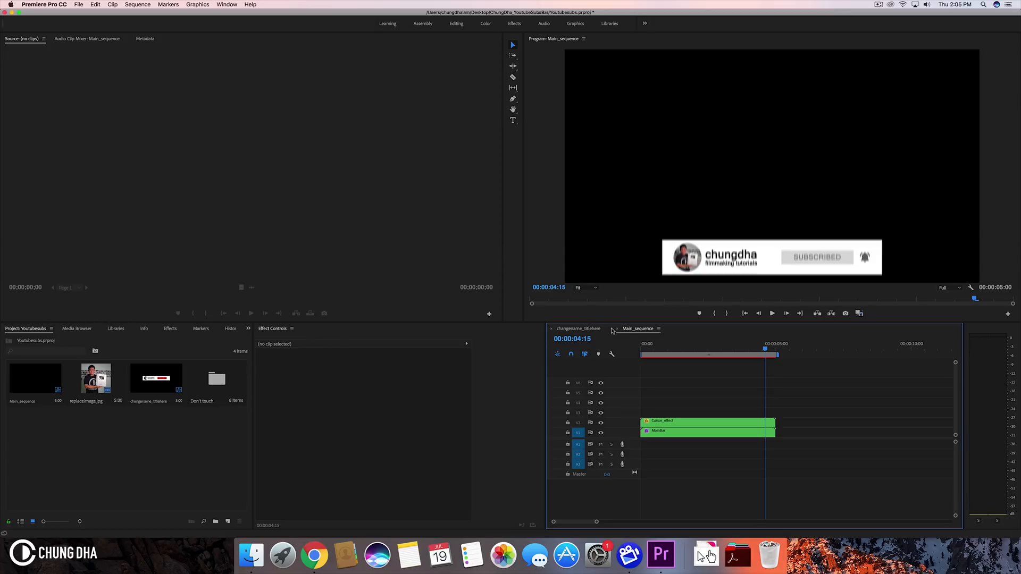
mouse_move(646, 332)
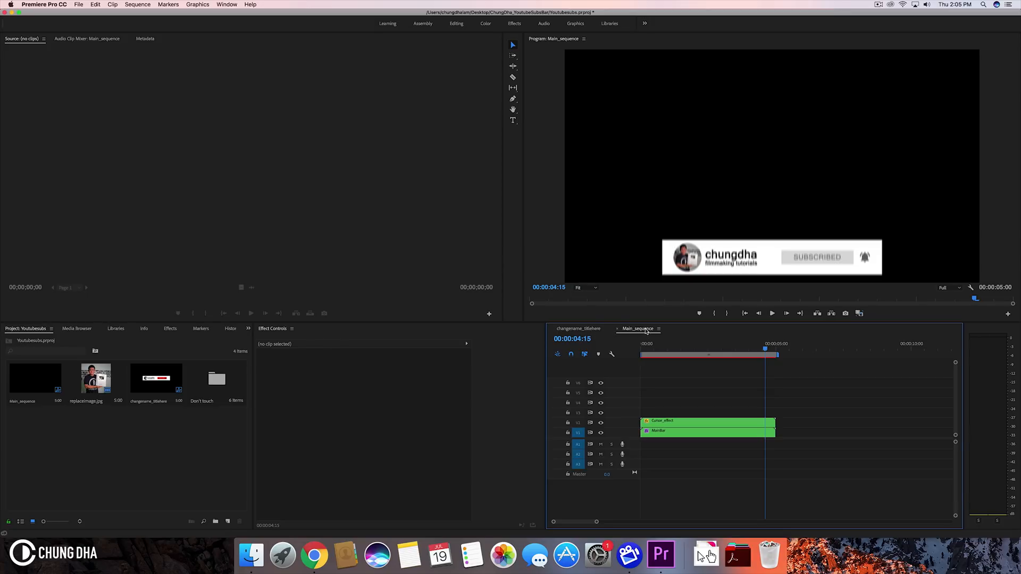
mouse_move(675, 337)
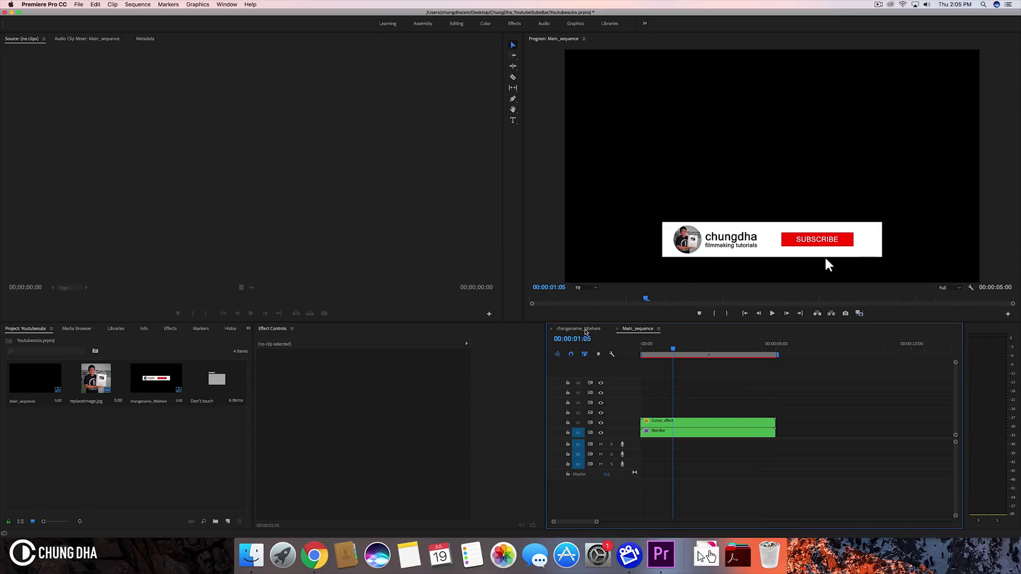
mouse_move(575, 333)
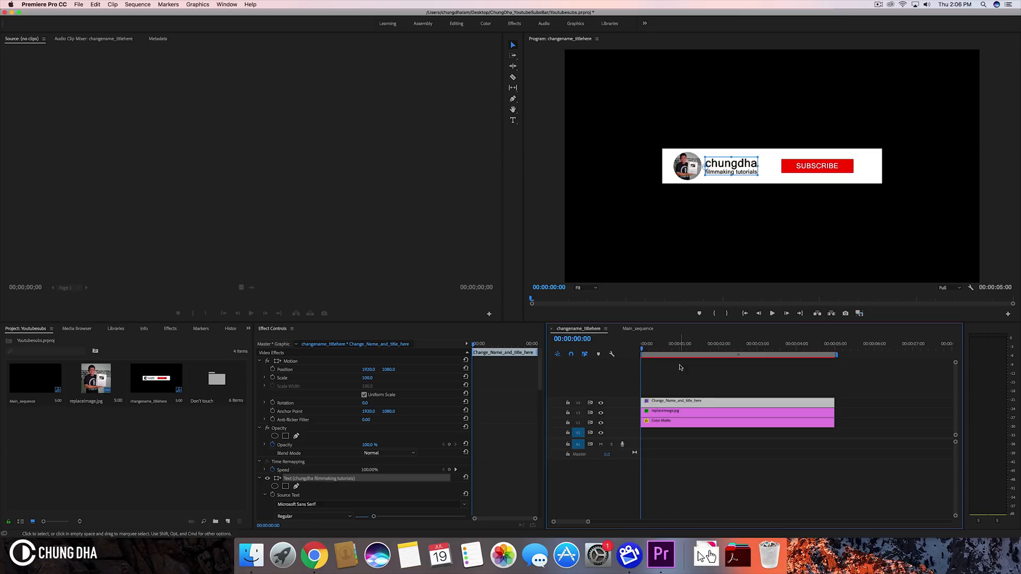
mouse_move(488, 95)
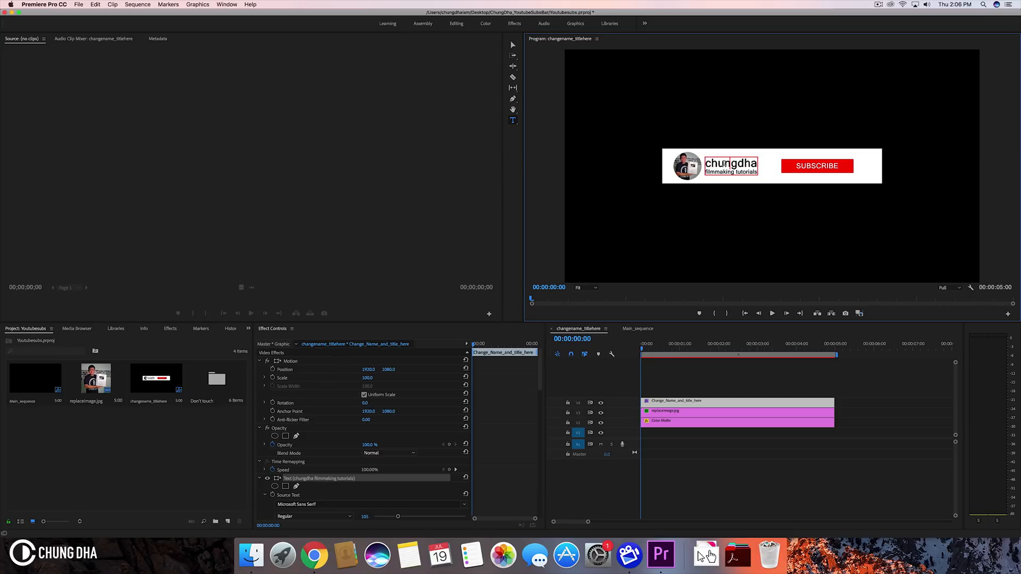
- Select and delete 'filmmaking' so the subtitle reads just 'tutorials'
left_click_drag(397, 517, 387, 516)
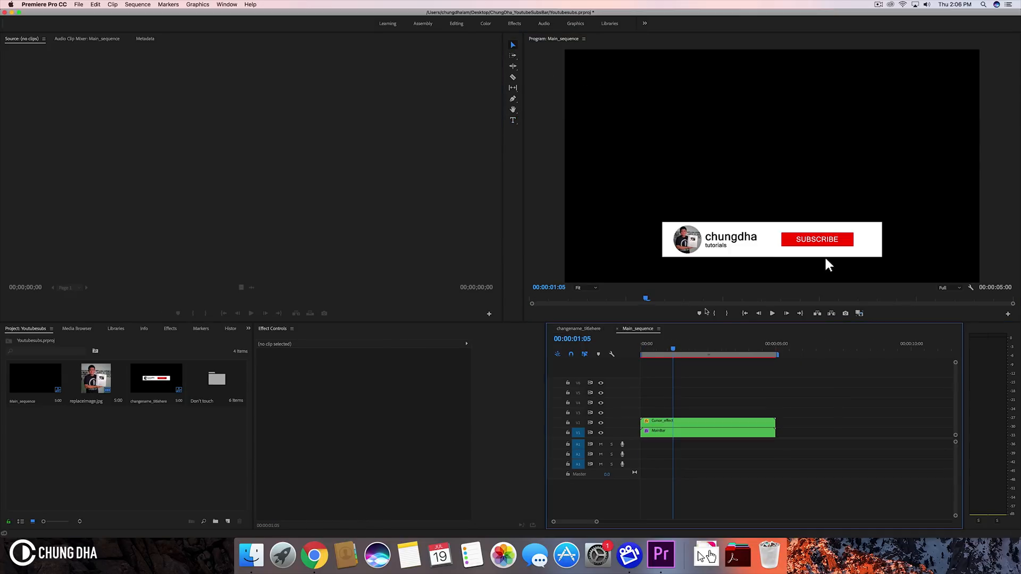
mouse_move(729, 248)
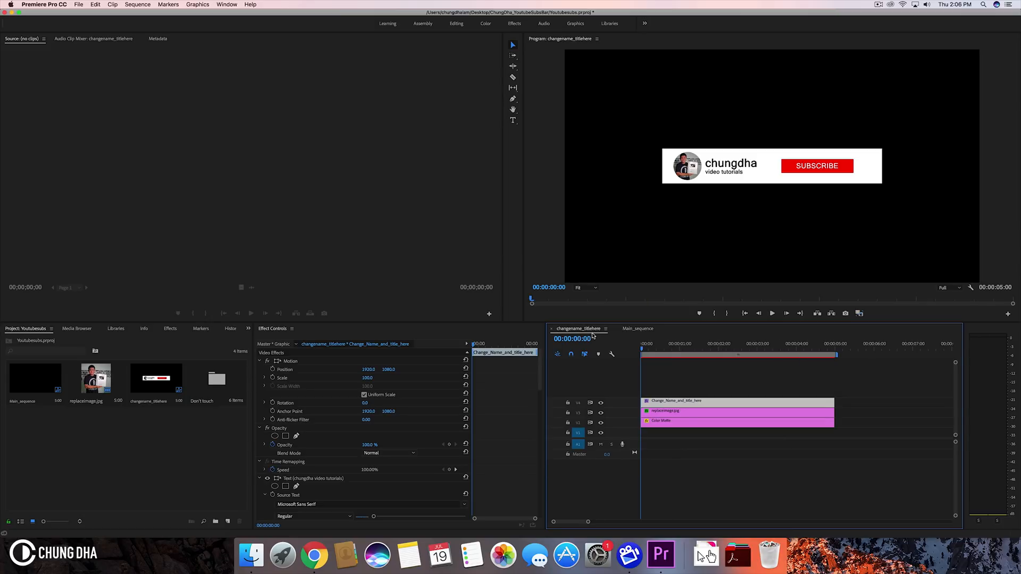
- Check the title sequence, return to Main_sequence and open Export Media (Cmd+M)
left_click(746, 344)
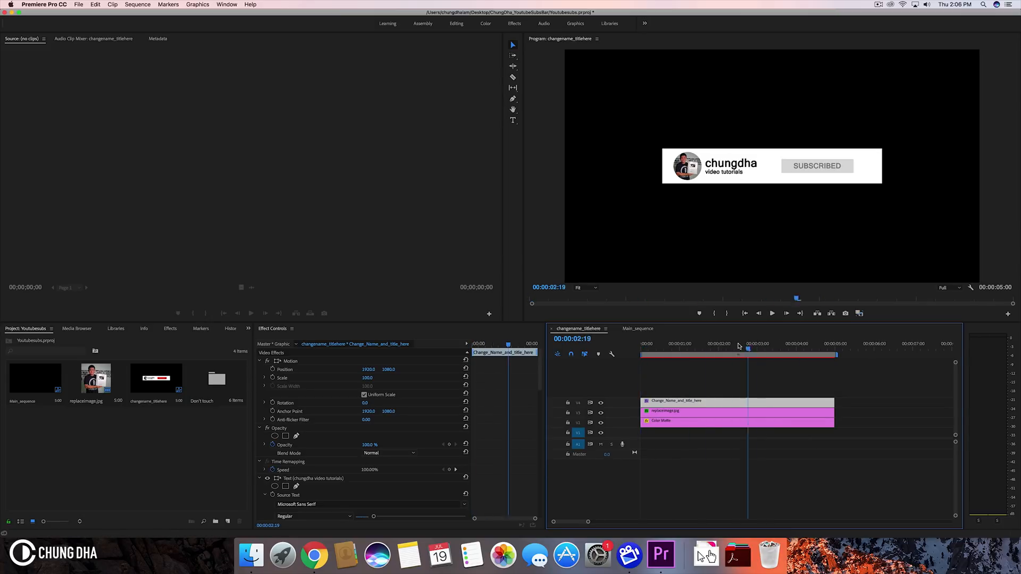
left_click(638, 329)
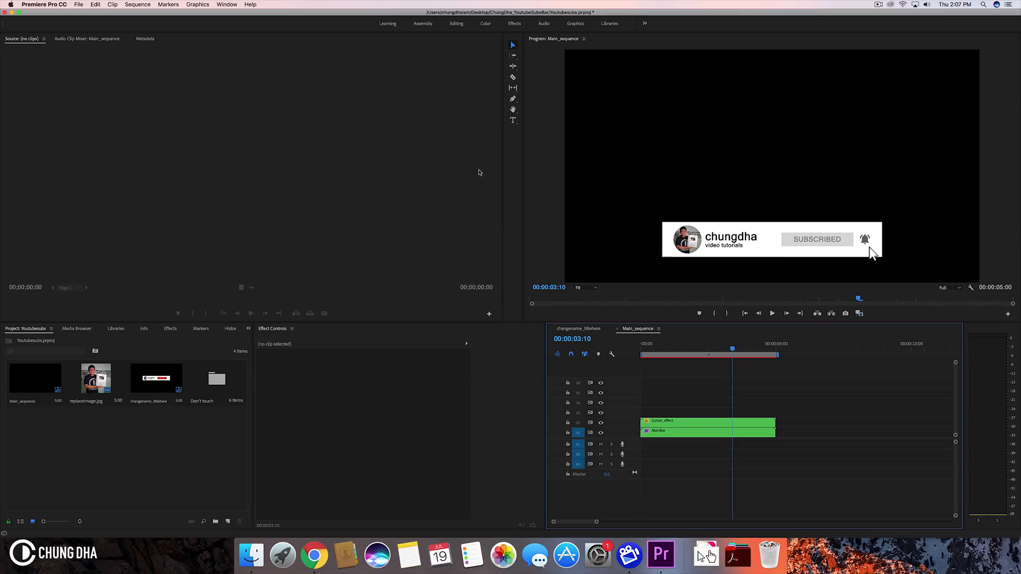
left_click(78, 4)
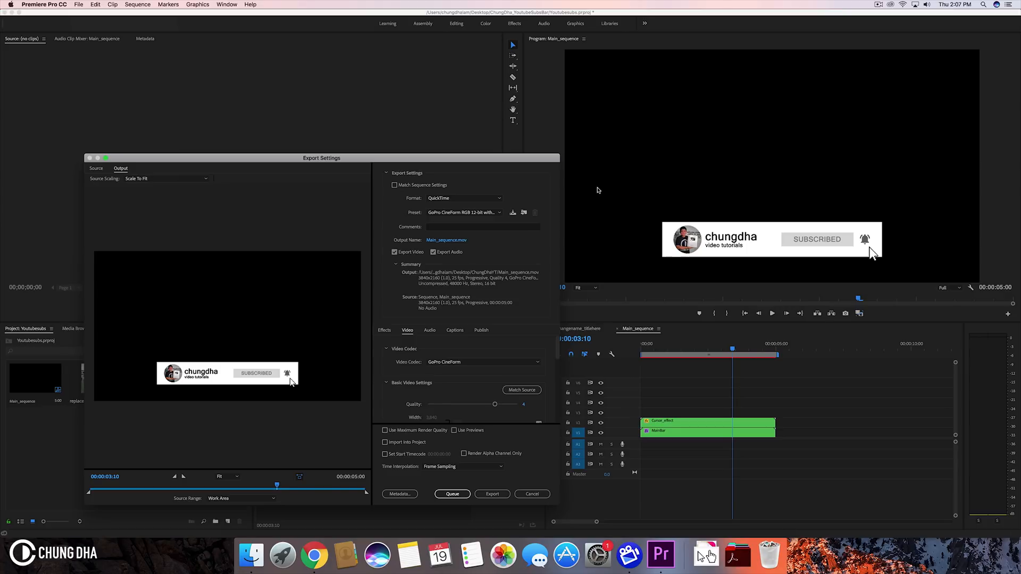
mouse_move(461, 209)
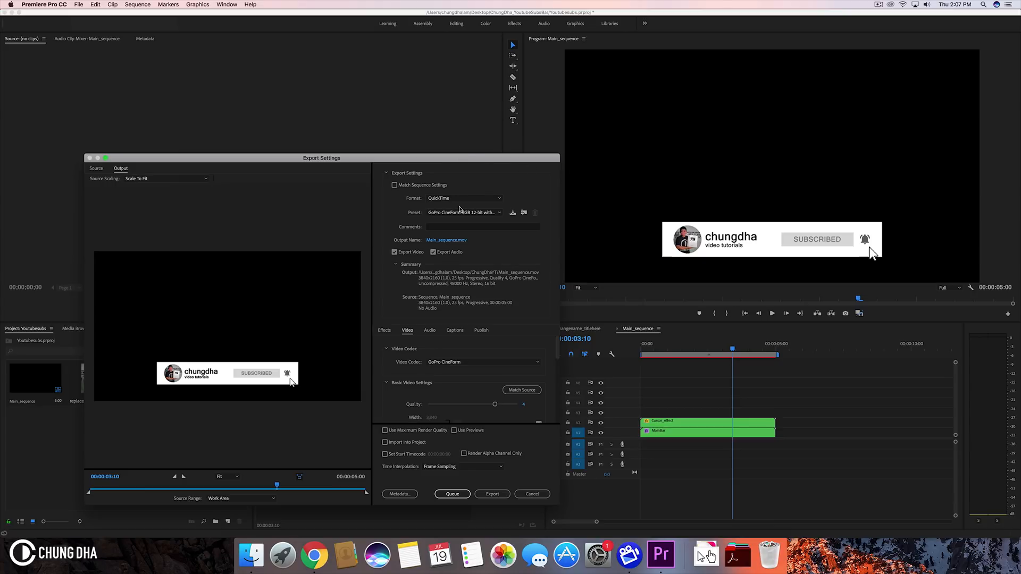
left_click(464, 213)
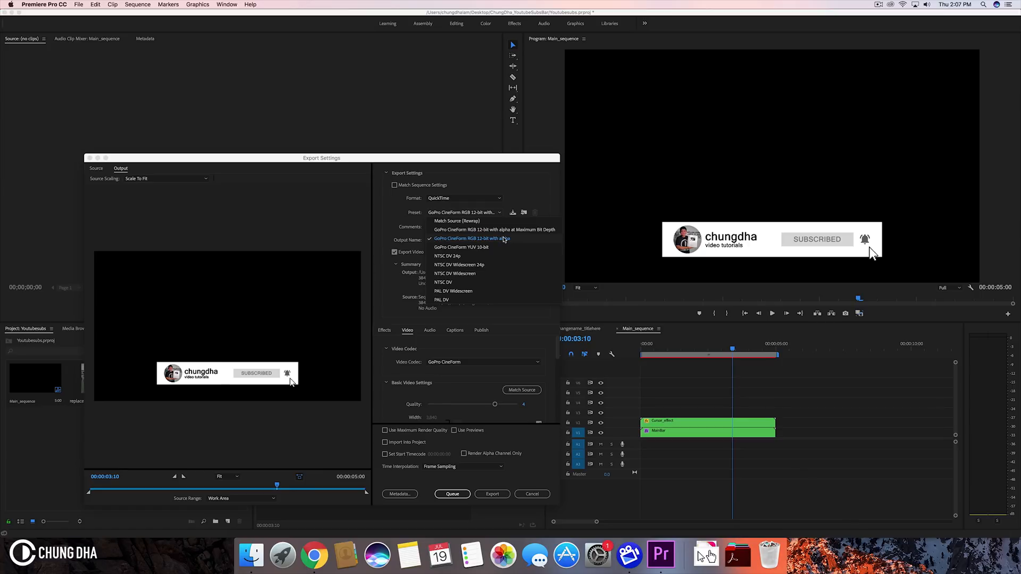
mouse_move(500, 247)
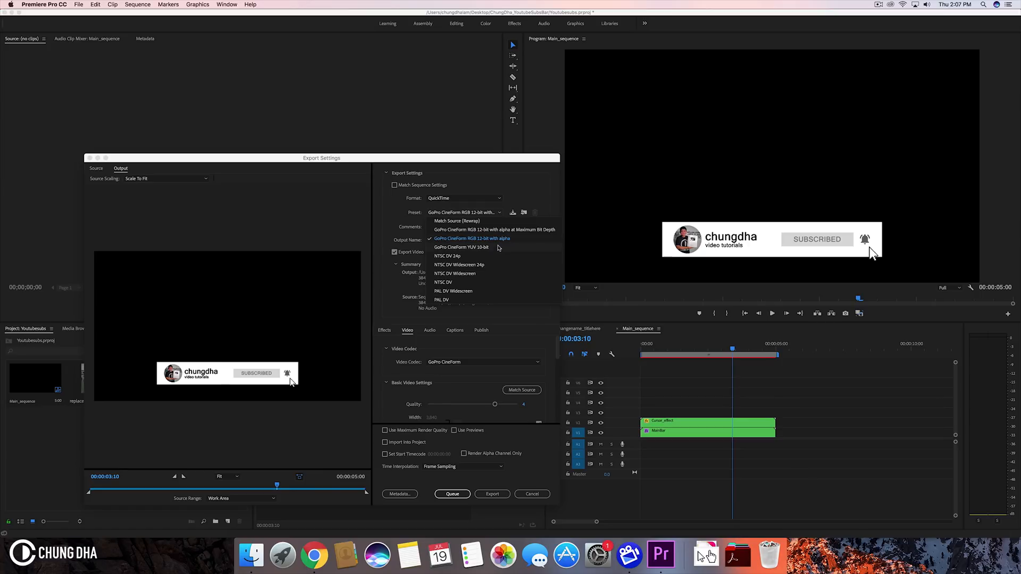
mouse_move(506, 242)
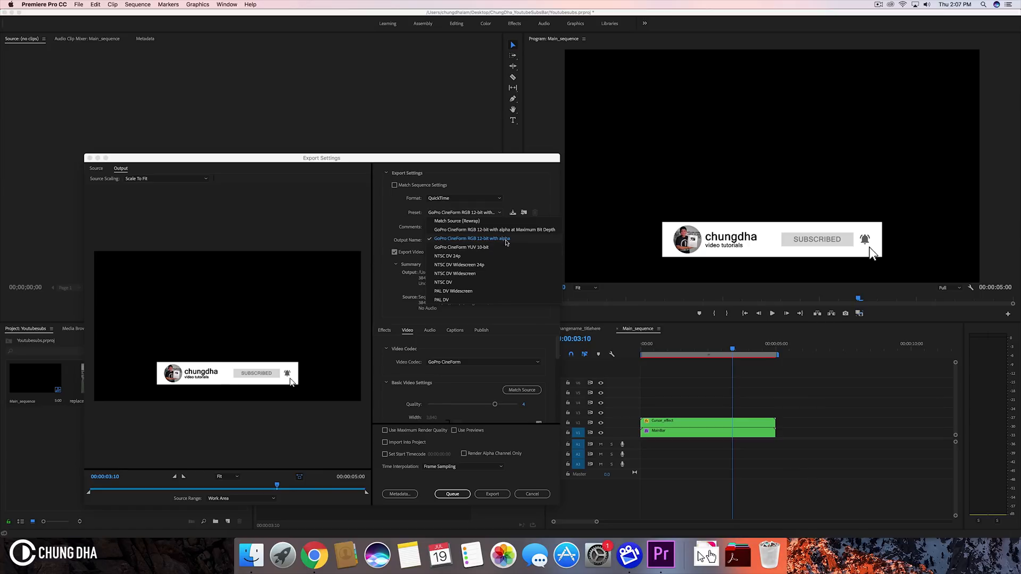
left_click(470, 238)
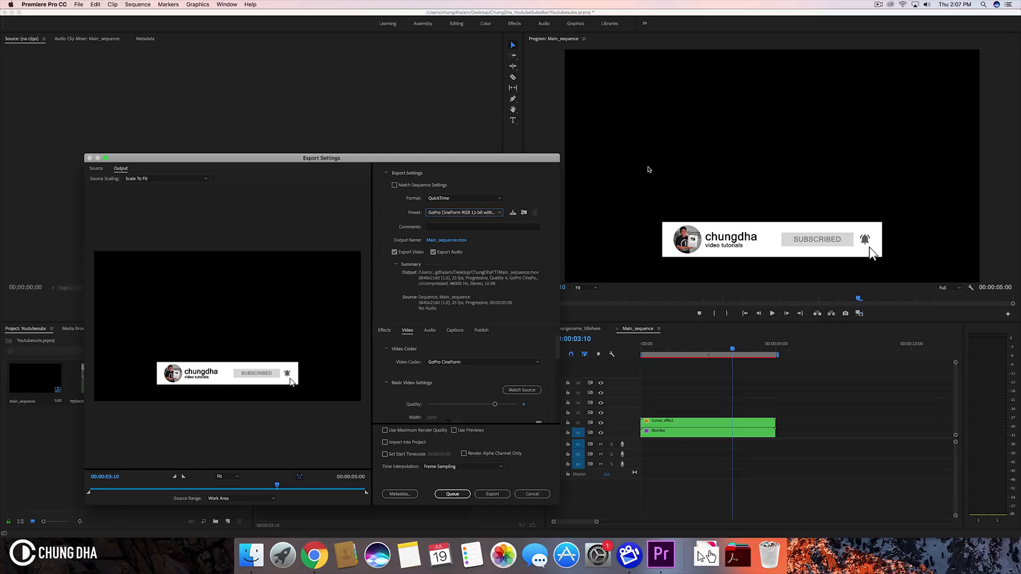
mouse_move(595, 225)
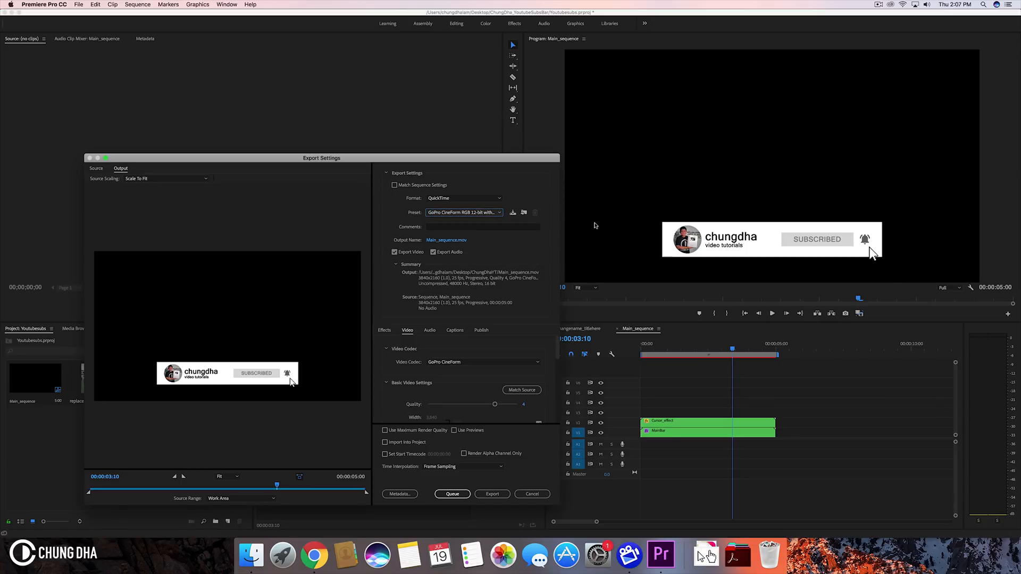
mouse_move(697, 143)
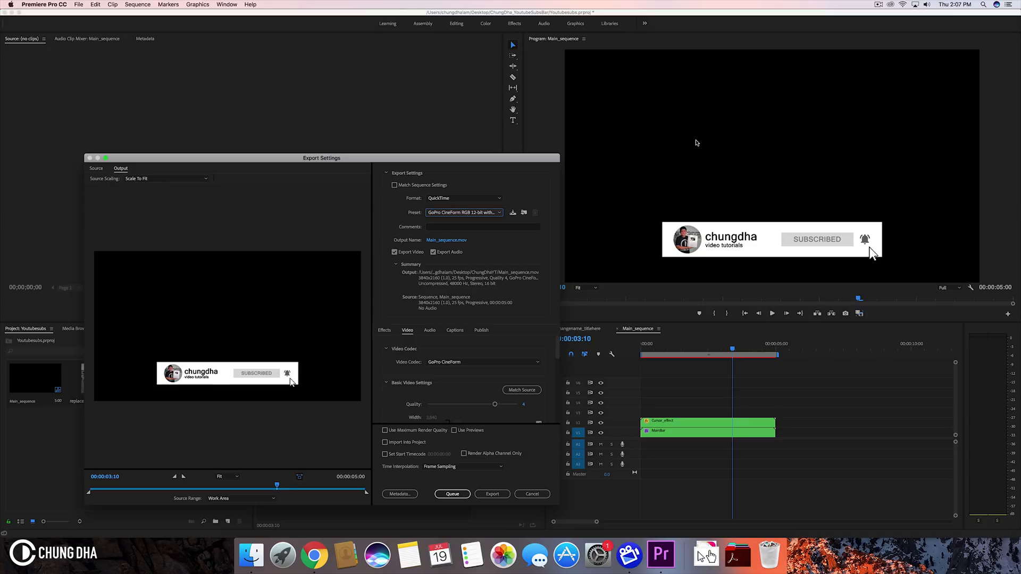